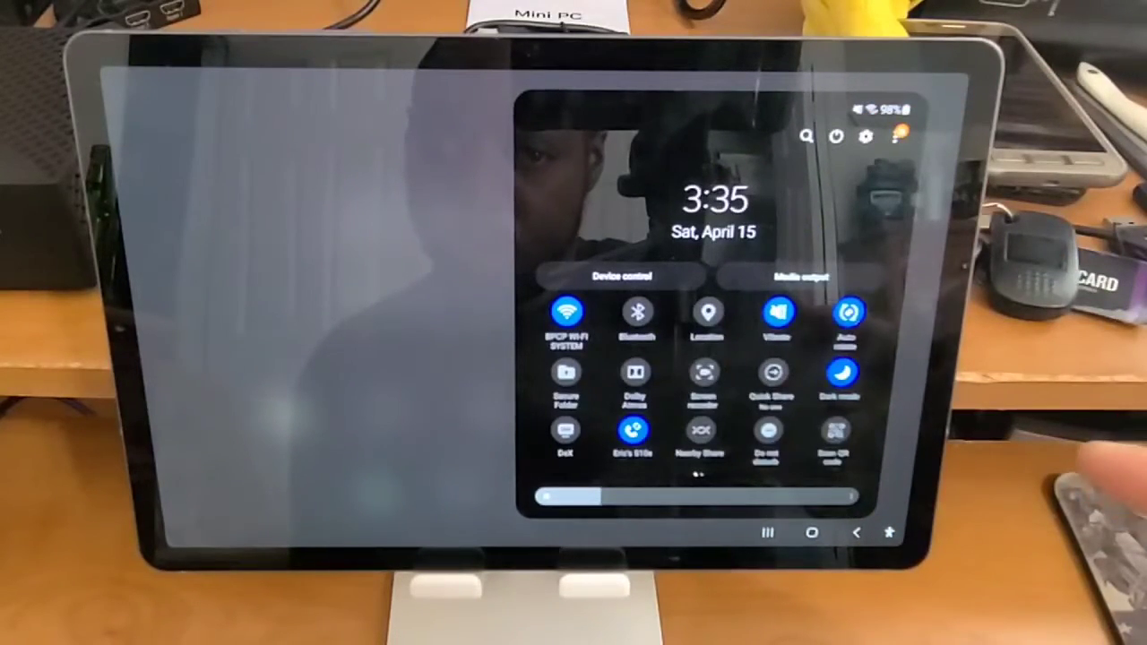
{"action": "scroll", "scroll_direction": "left", "scroll_amount": 3}
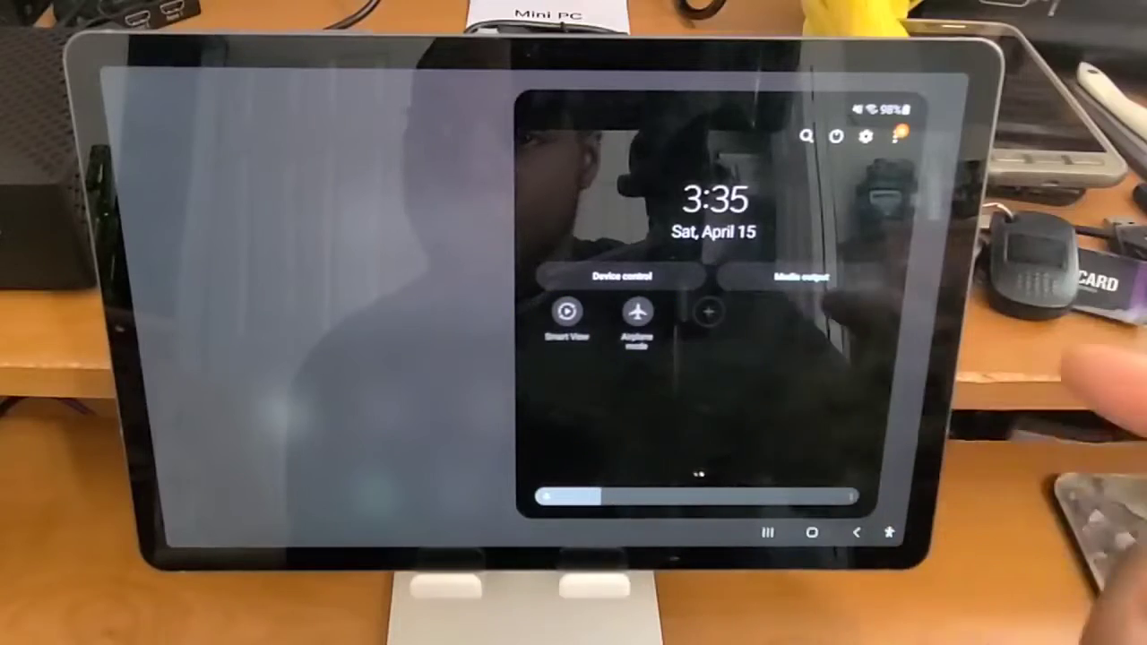